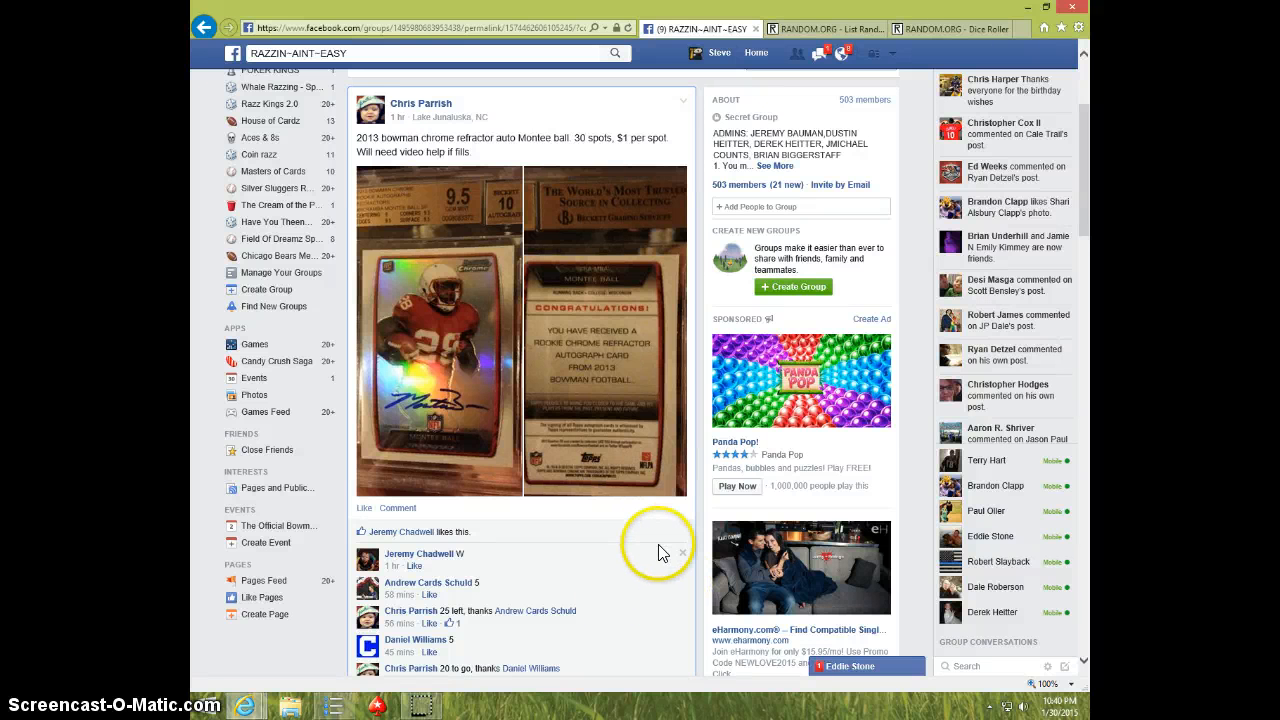
mouse_move(620, 573)
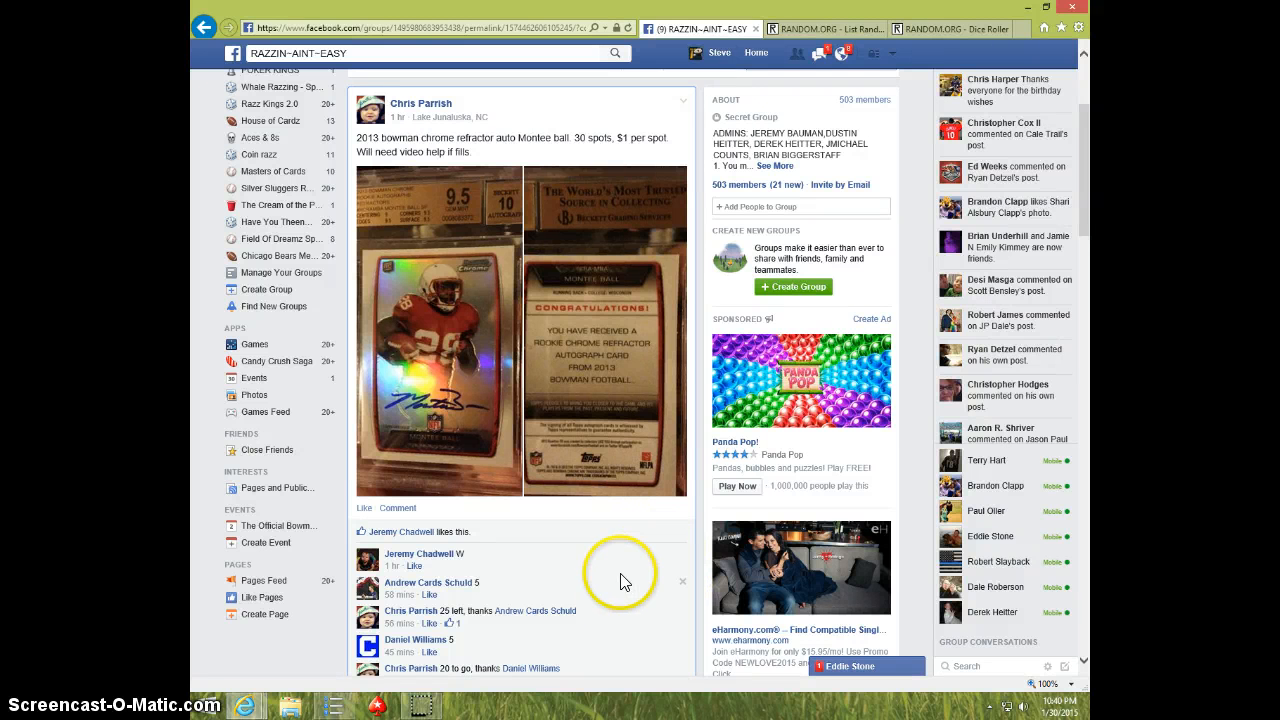
- Scroll through the razz post's spot list and payment comments to the 'Write a comment' box
scroll(down, 3)
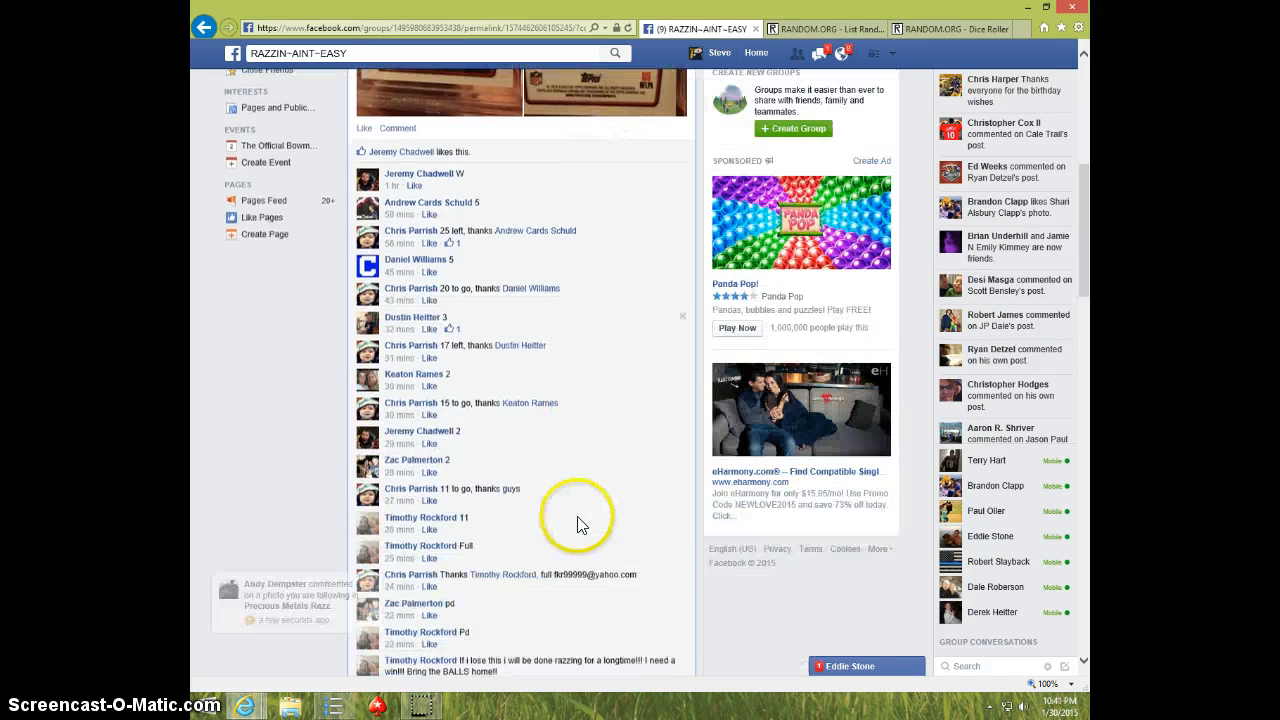
scroll(down, 3)
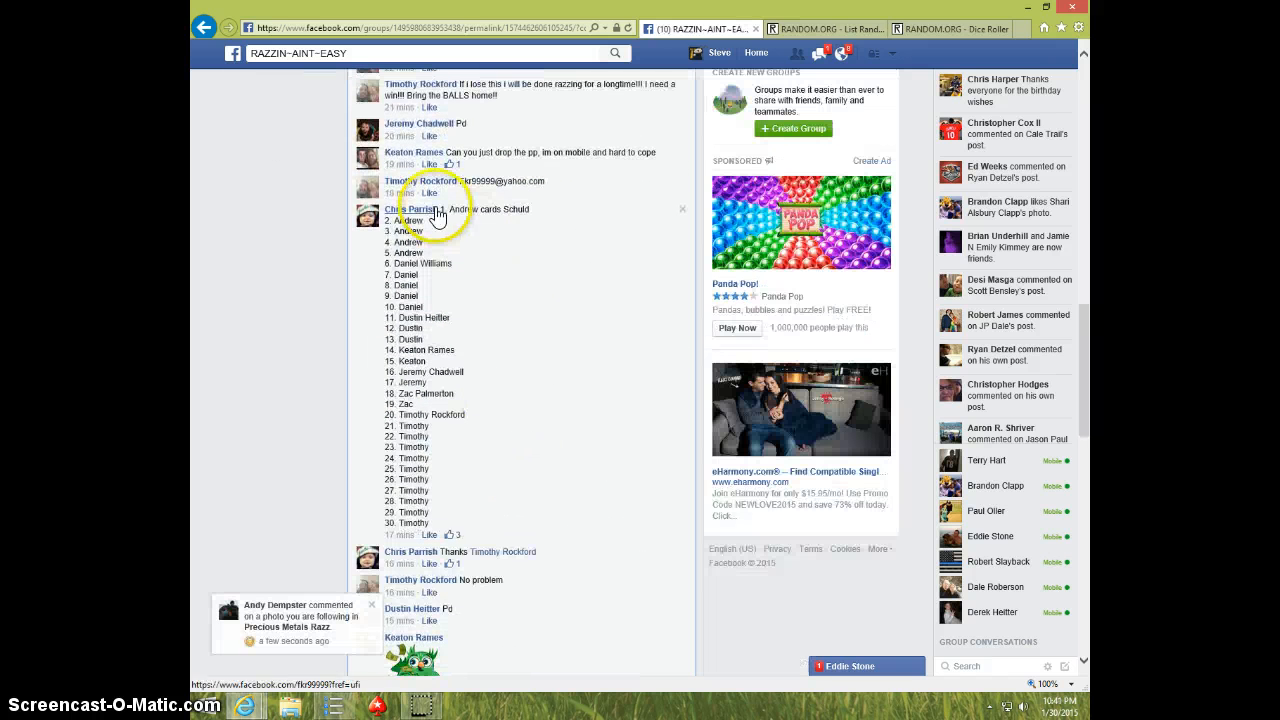
drag(433, 208, 467, 437)
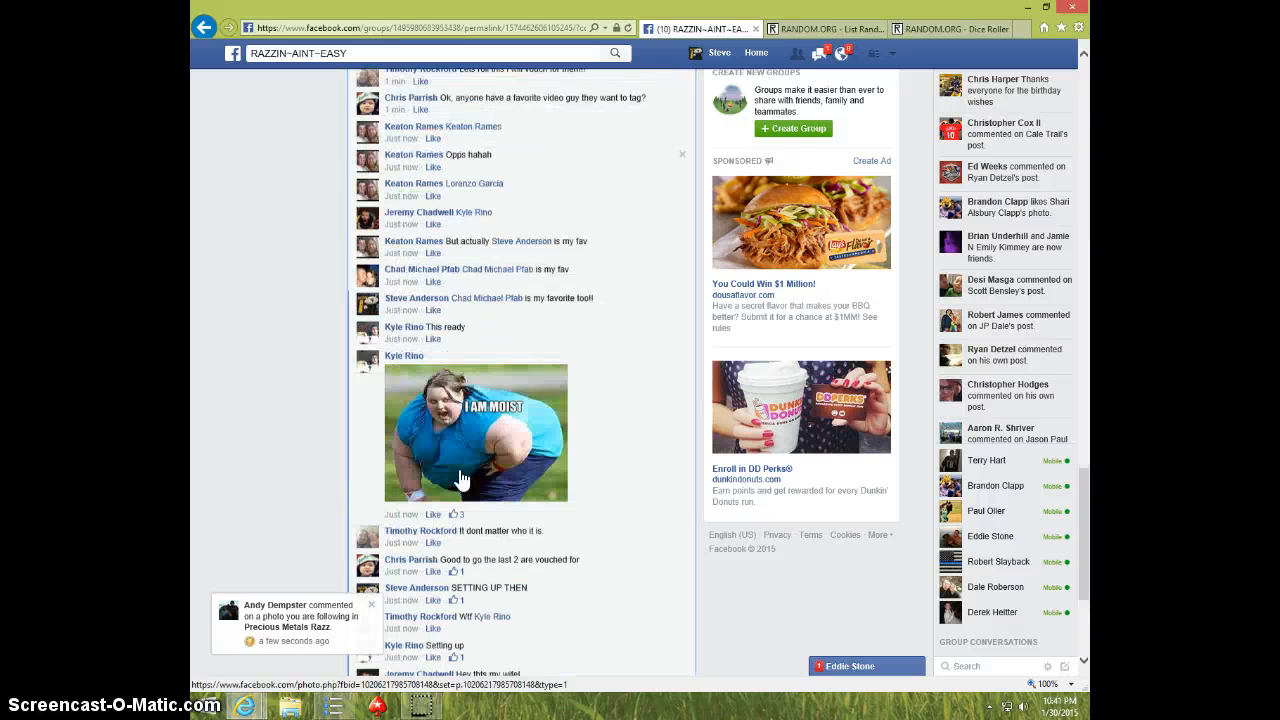
scroll(down, 3)
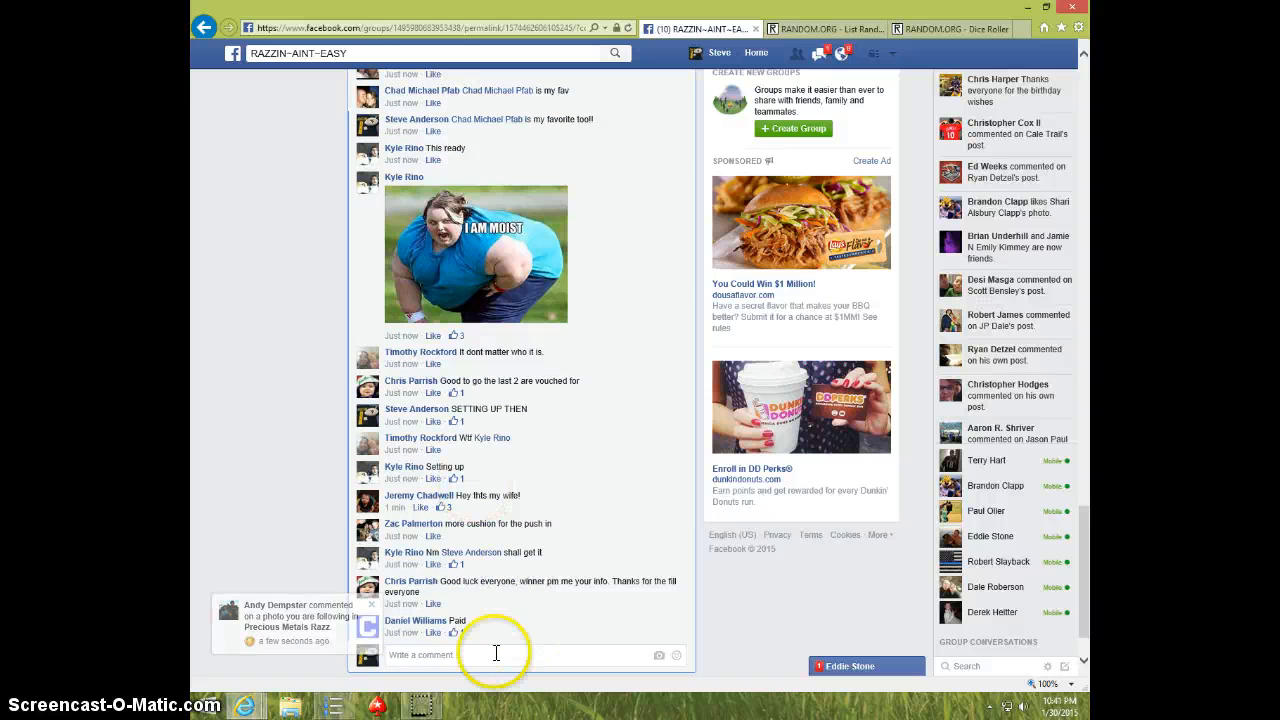
scroll(down, 3)
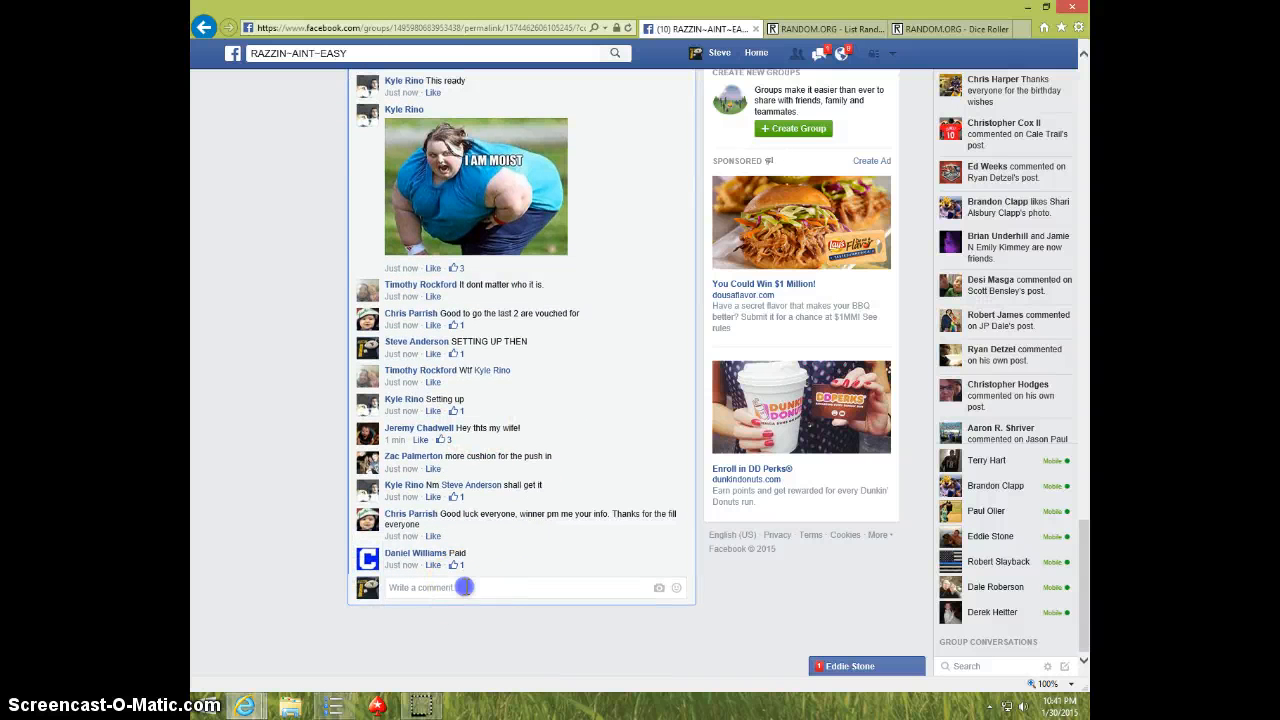
- Post a 'LIVE' comment on the raffle thread and show the current date and time
text(Li)
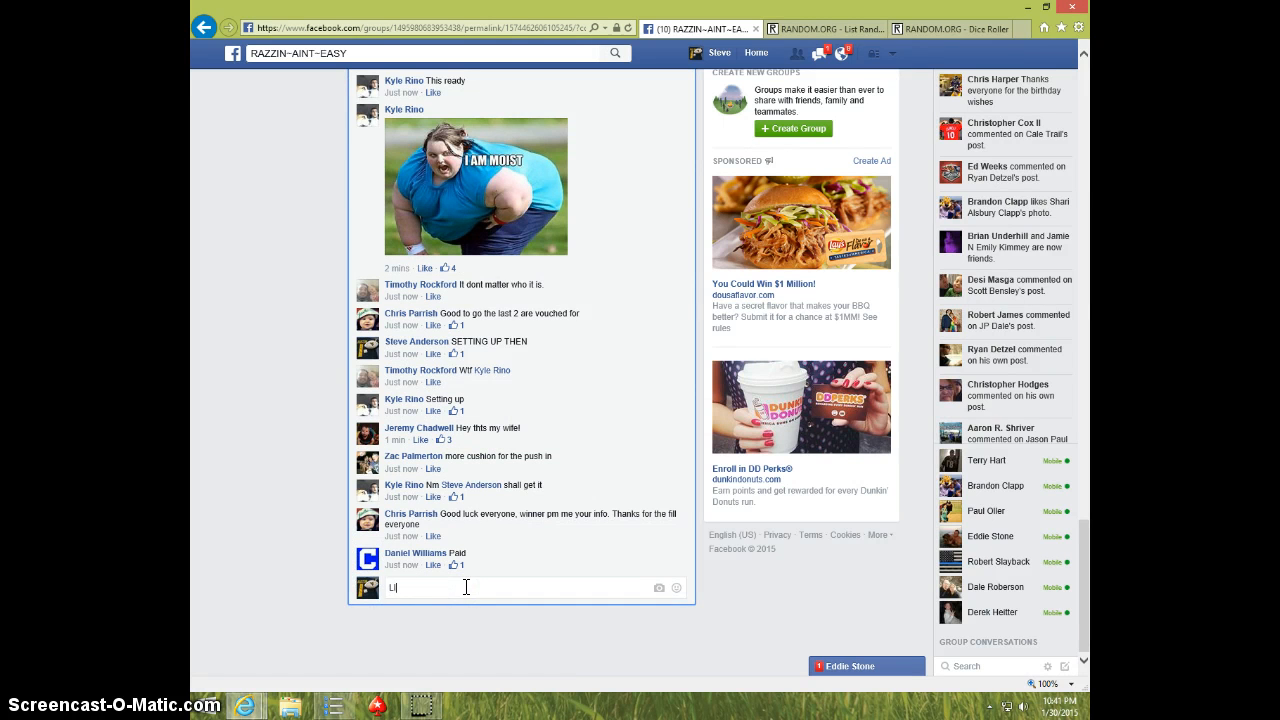
key(Return)
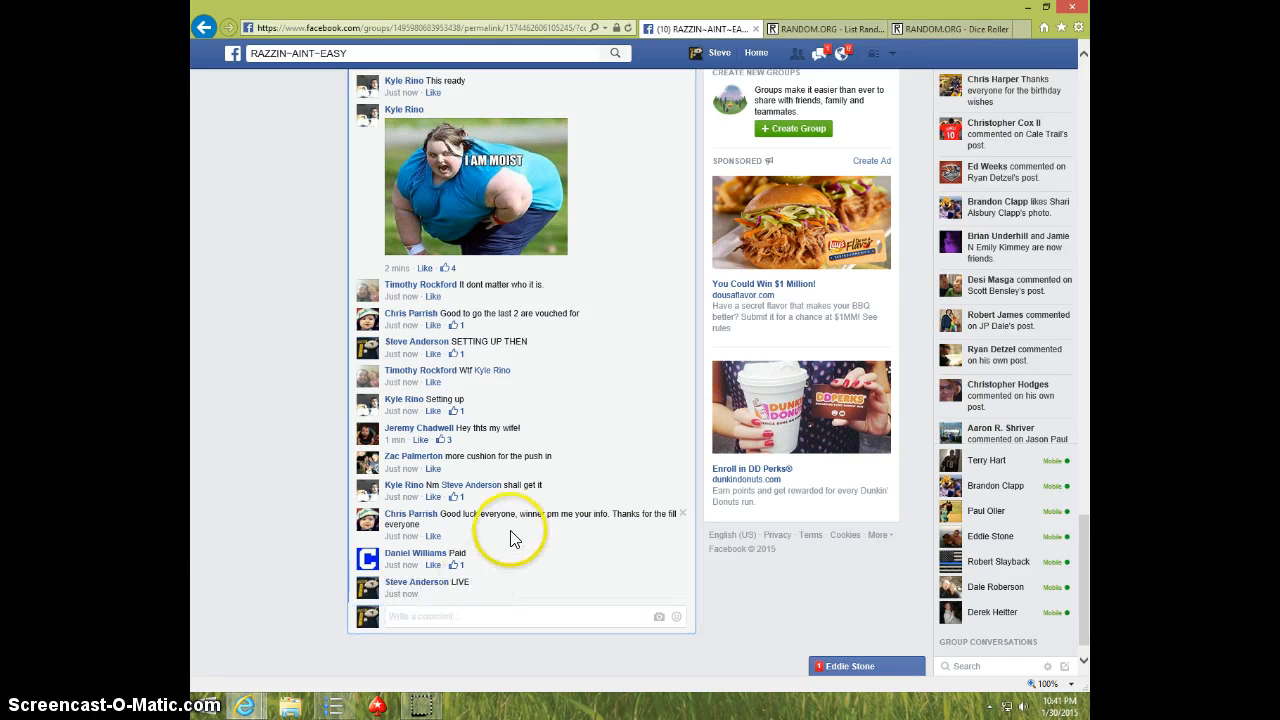
mouse_move(1052, 710)
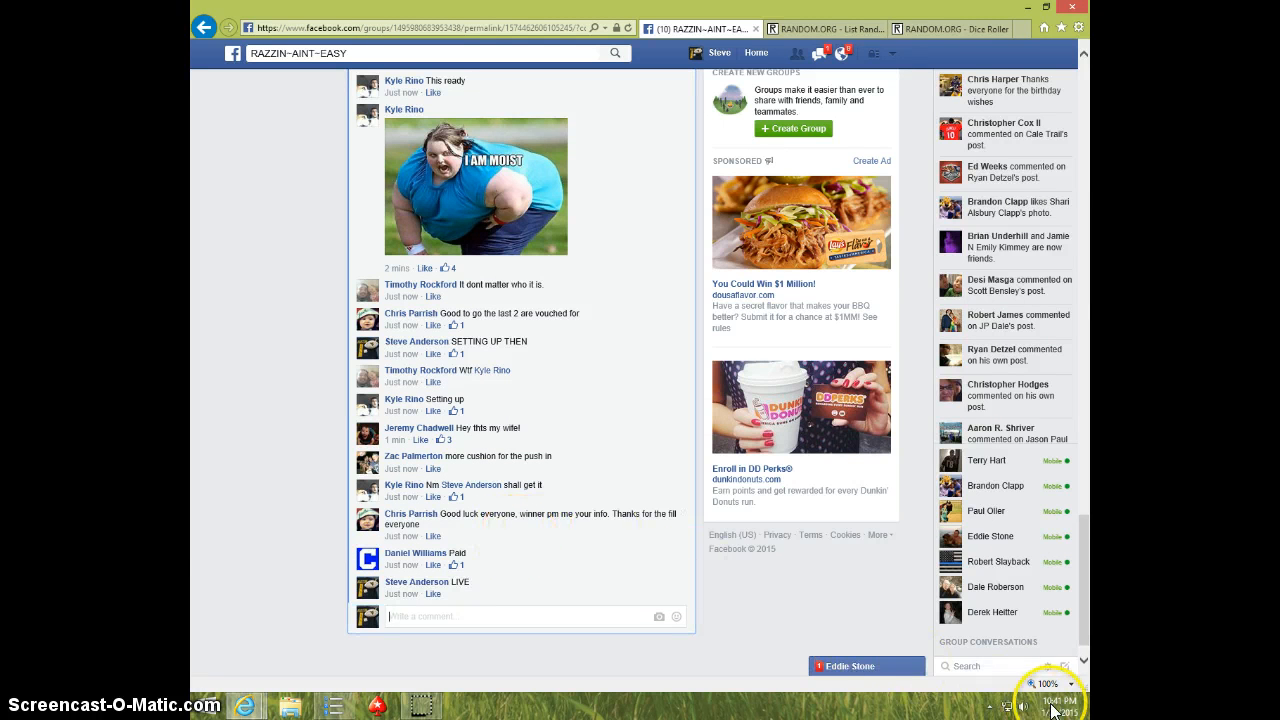
click(1058, 700)
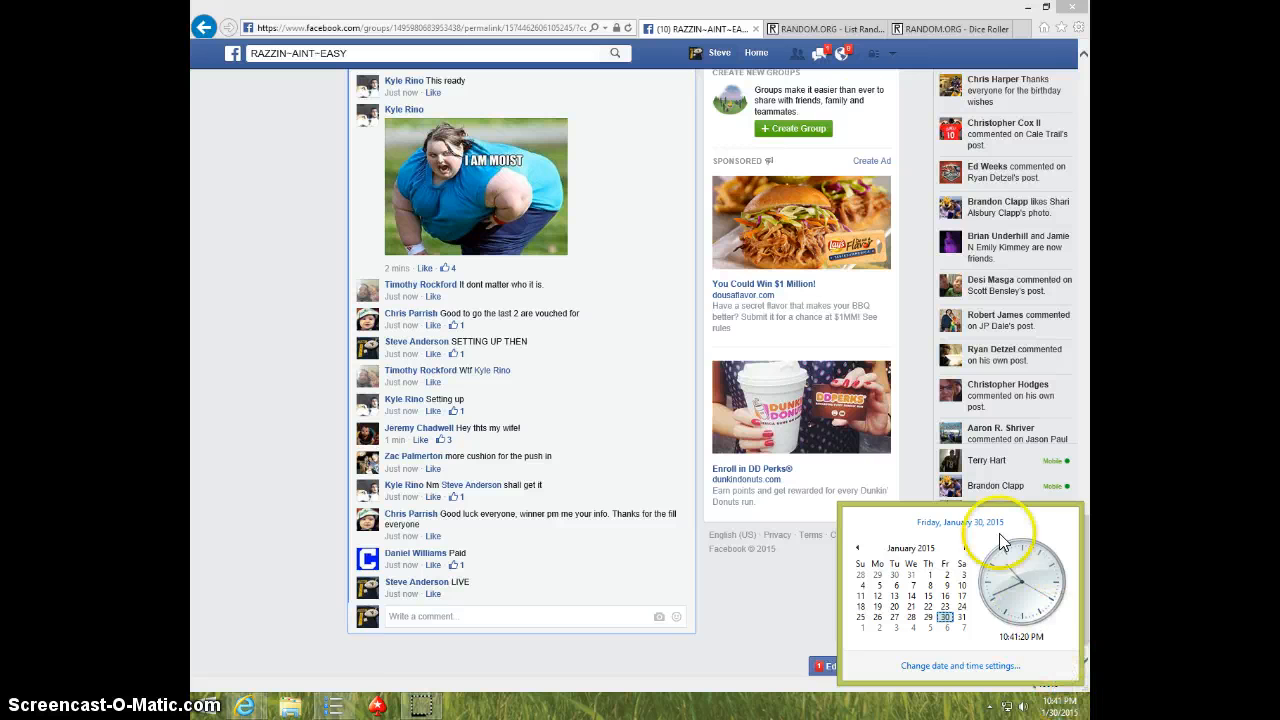
- Roll two dice on Random.org's Dice Roller (three and three), then return to List Randomizer
click(823, 28)
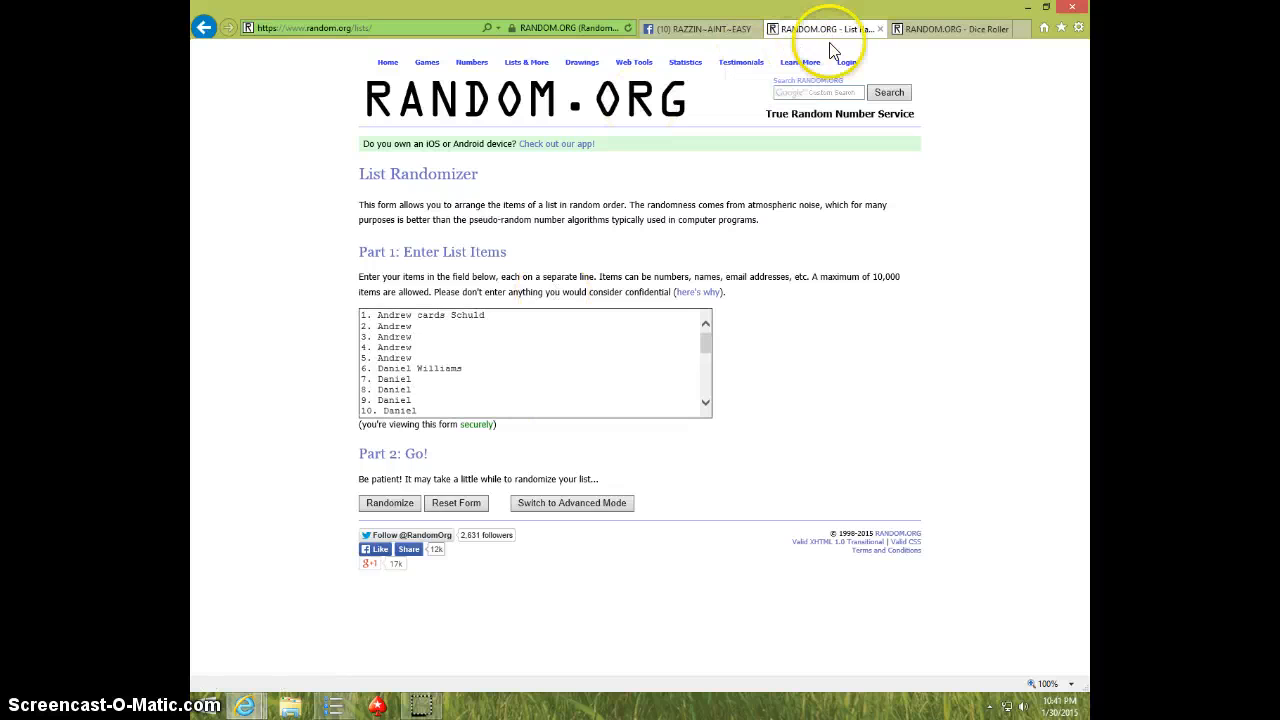
click(945, 28)
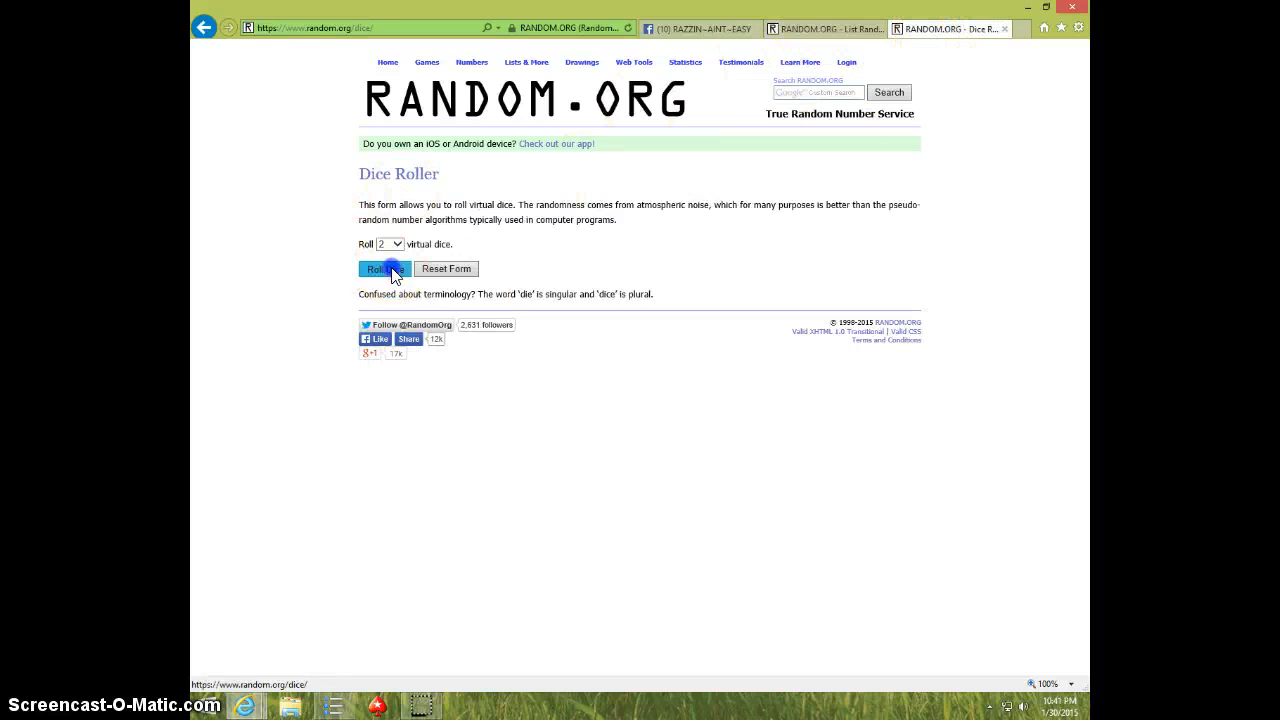
click(380, 268)
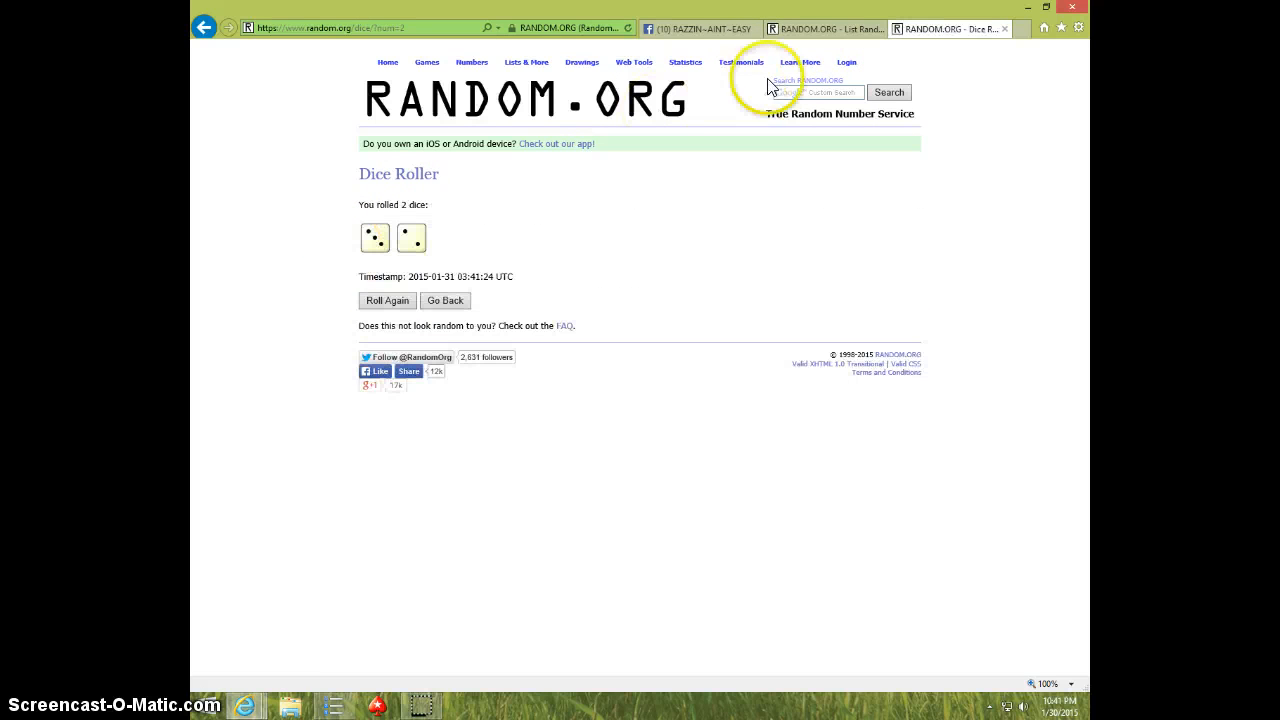
click(820, 28)
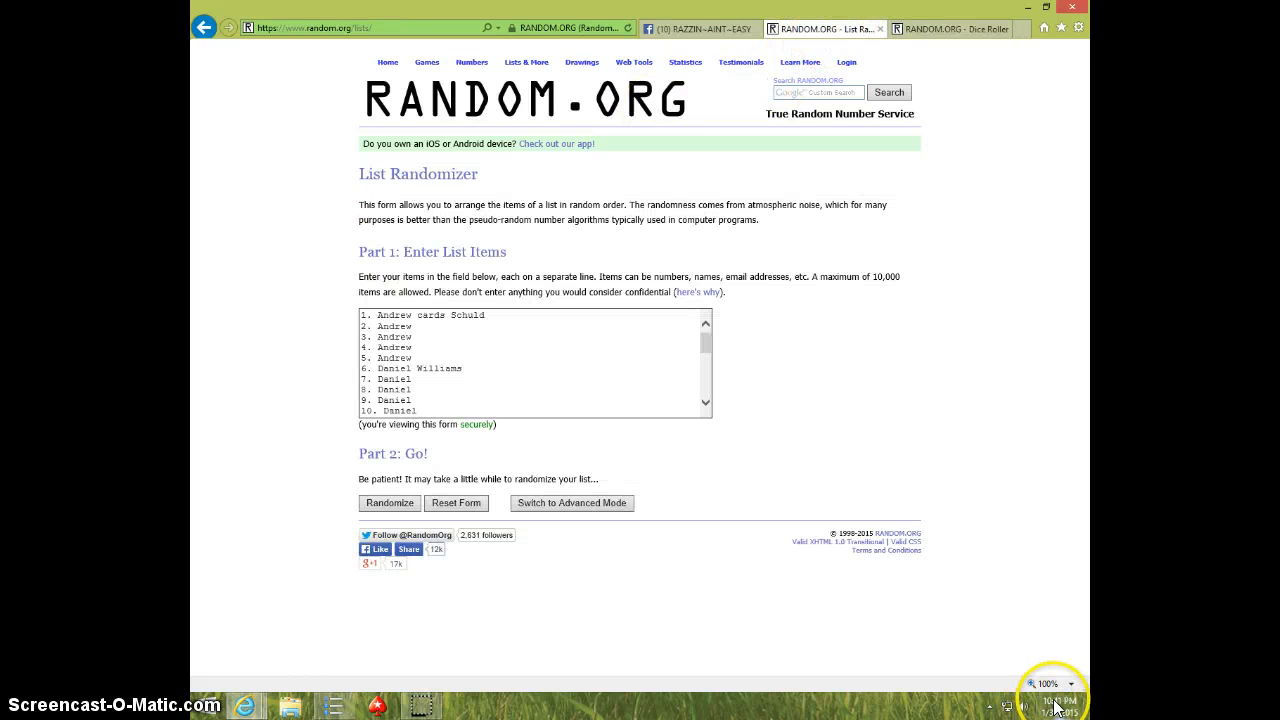
click(389, 503)
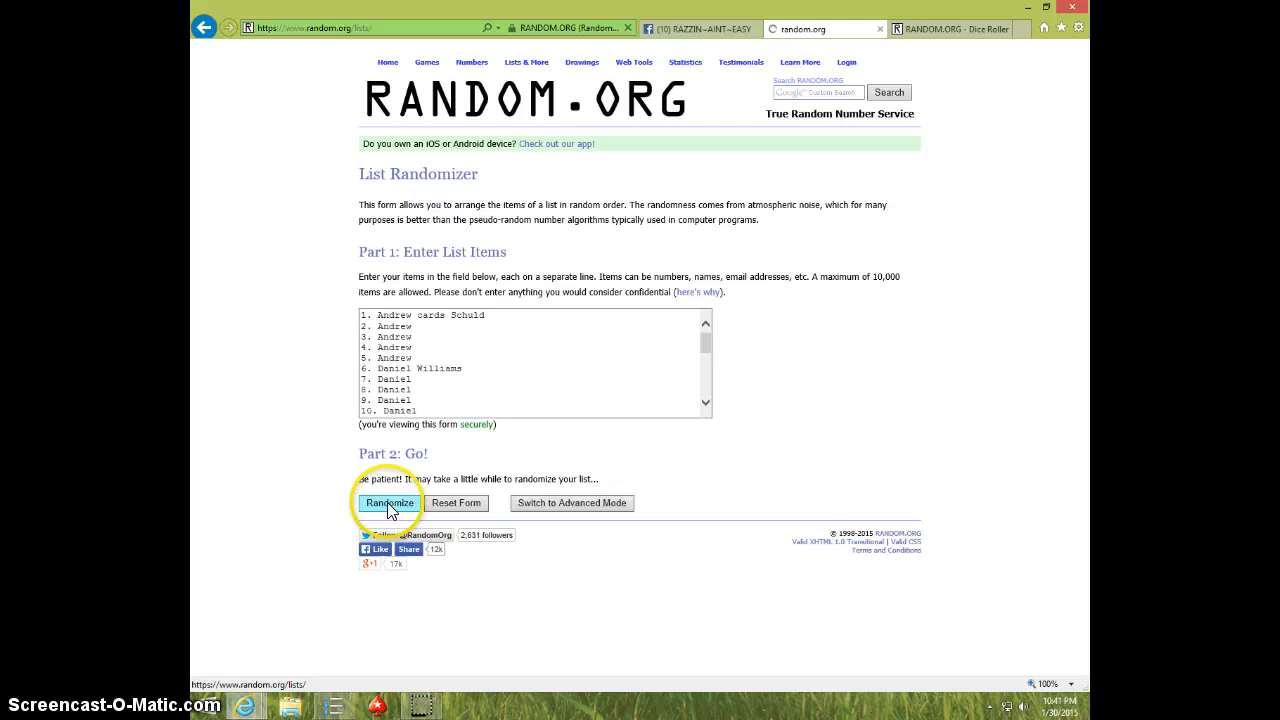
click(389, 503)
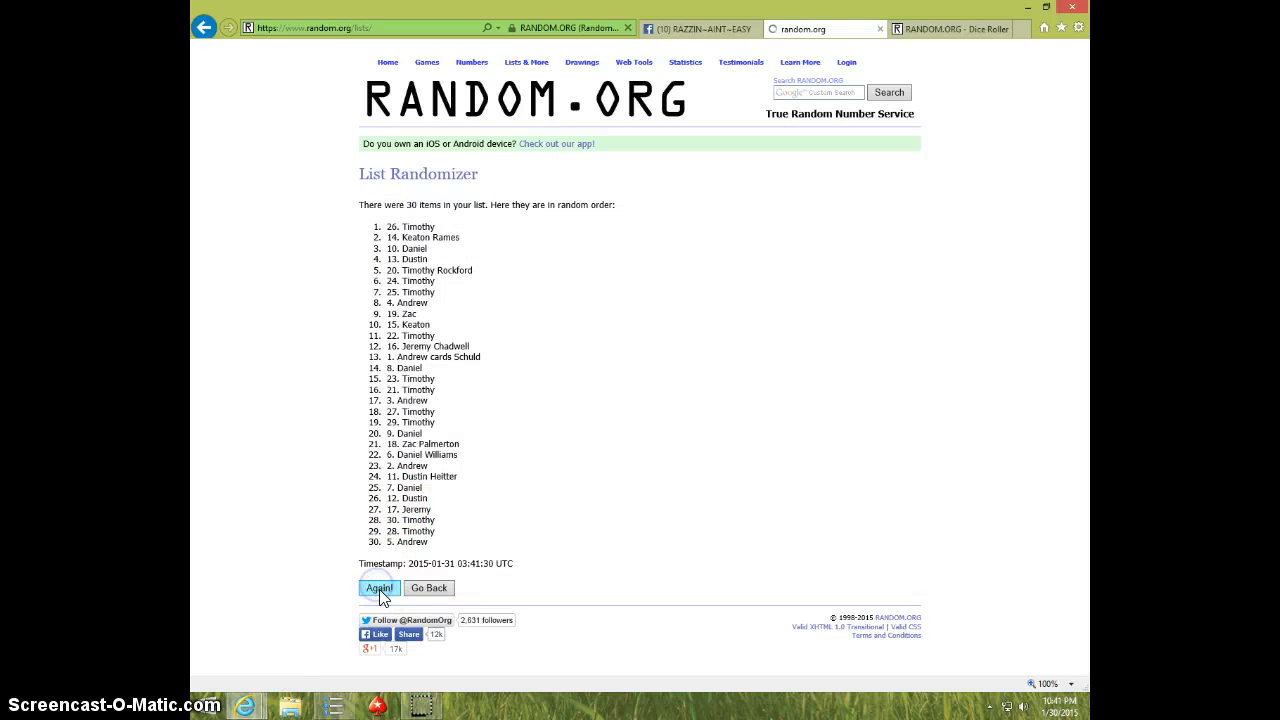
click(378, 587)
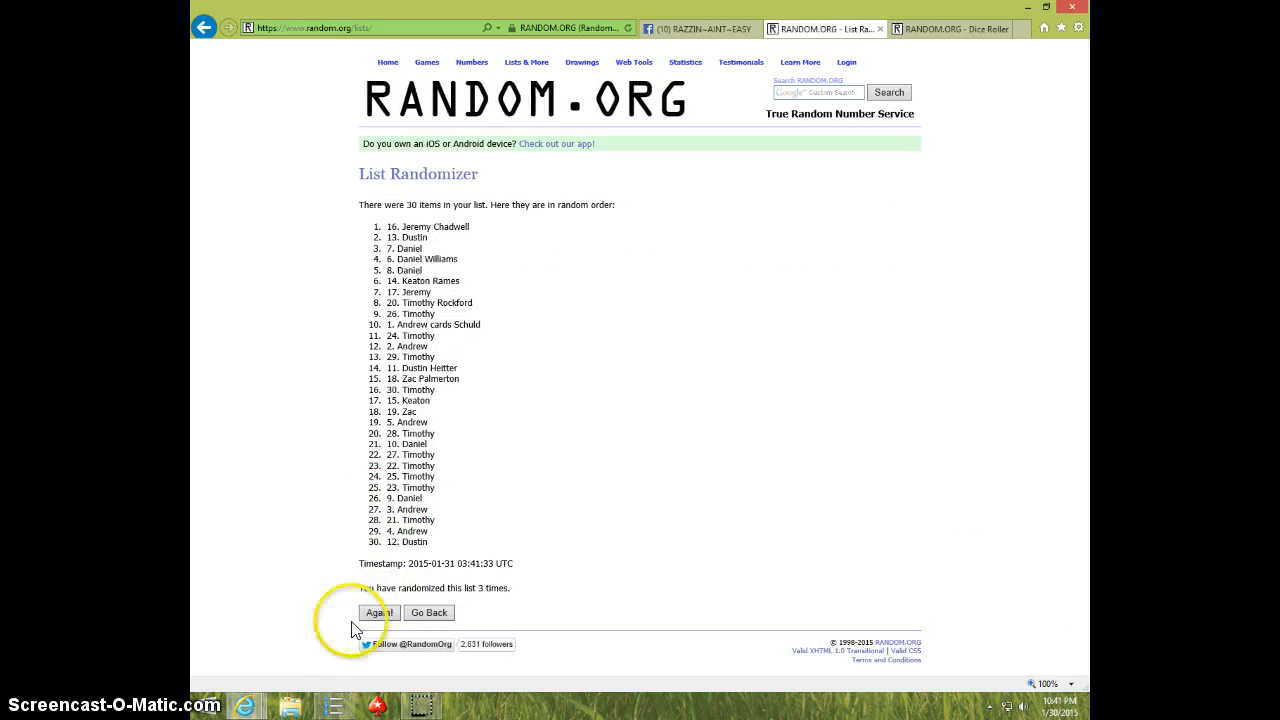
click(379, 612)
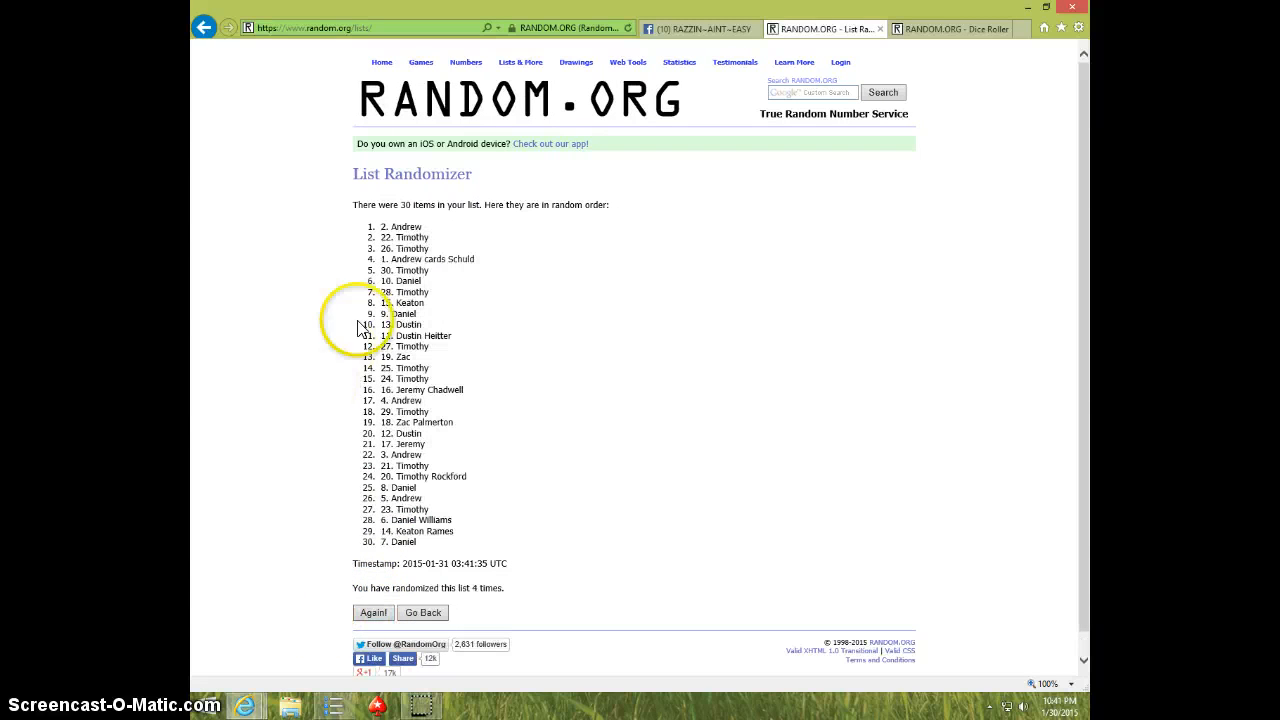
mouse_move(416, 558)
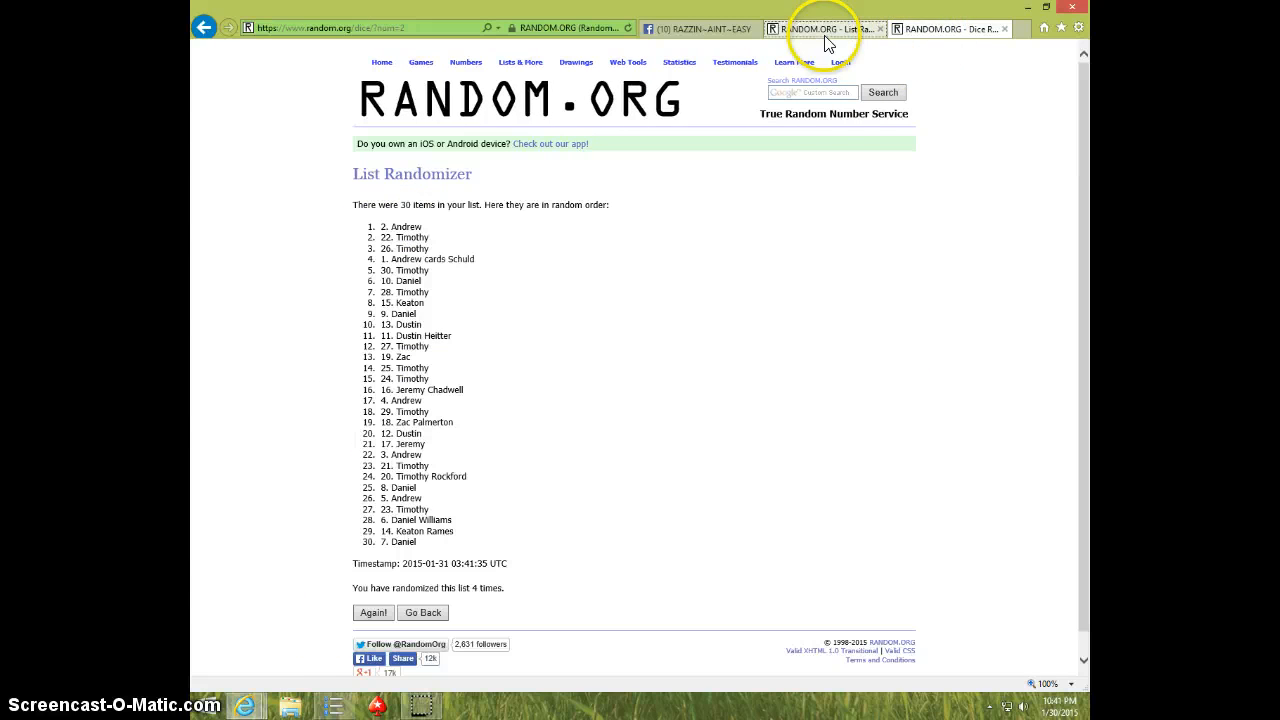
click(1057, 705)
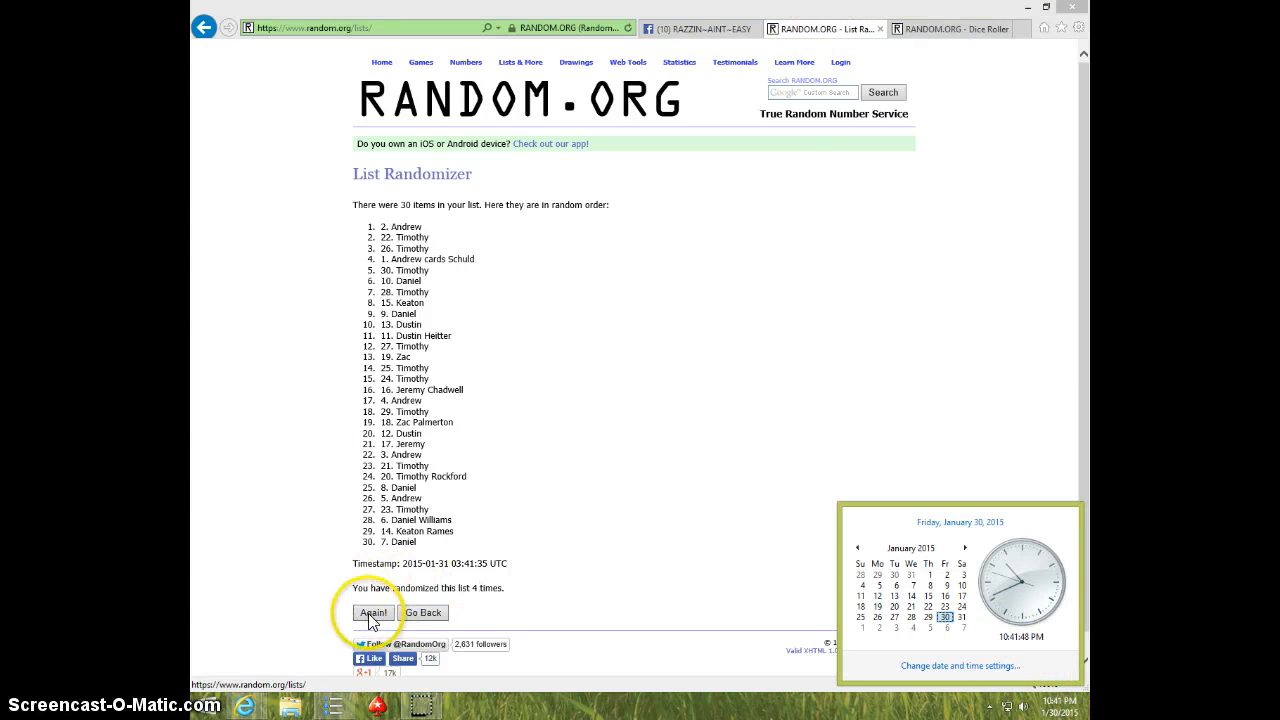
click(373, 612)
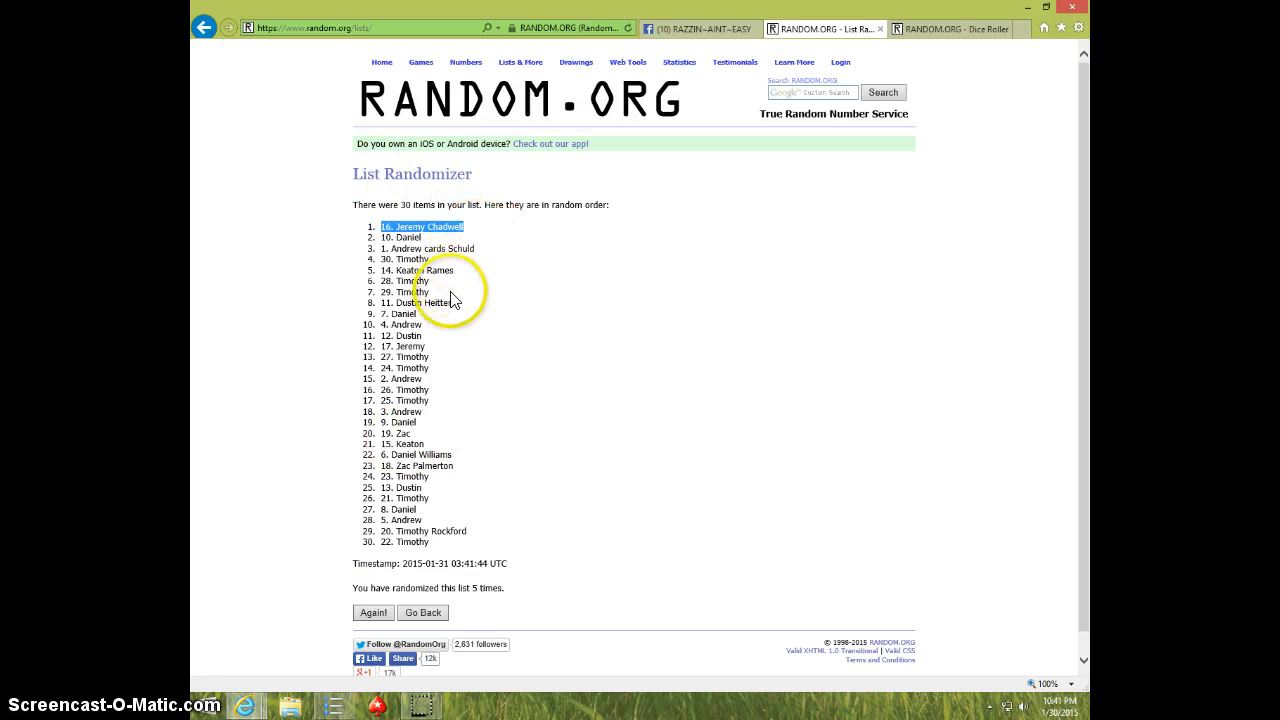
mouse_move(410, 500)
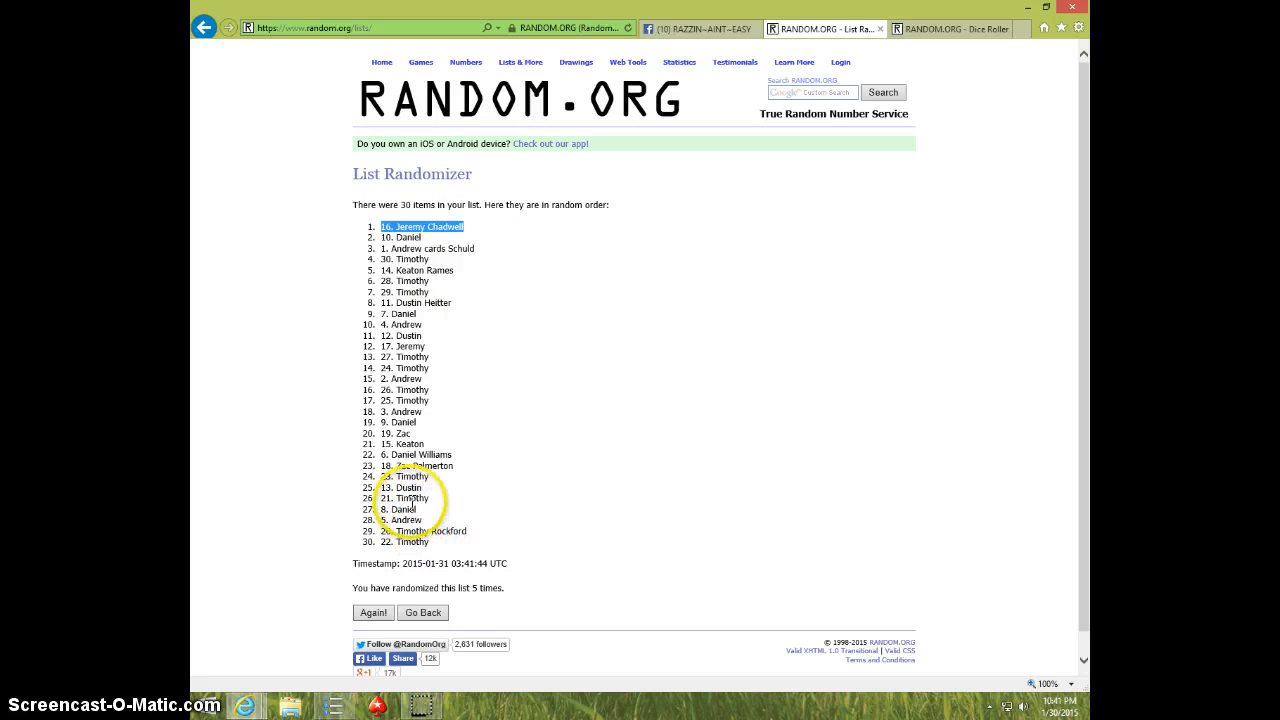
mouse_move(405, 302)
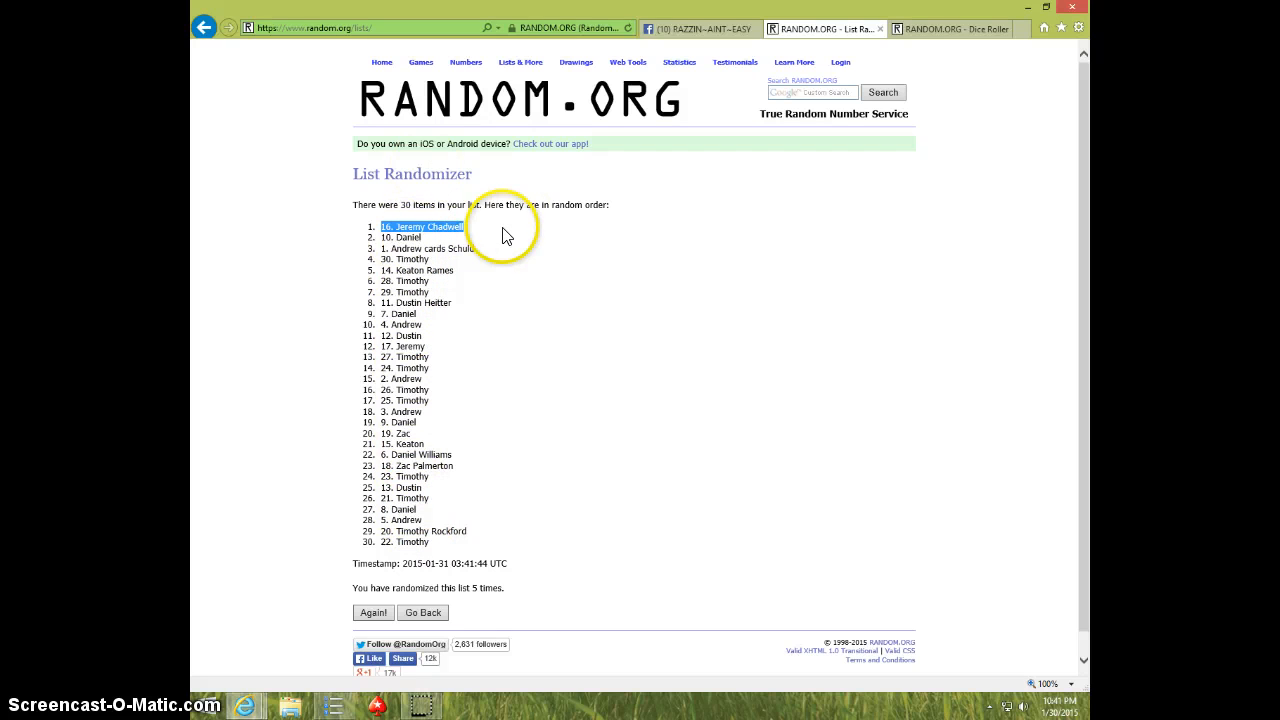
mouse_move(580, 340)
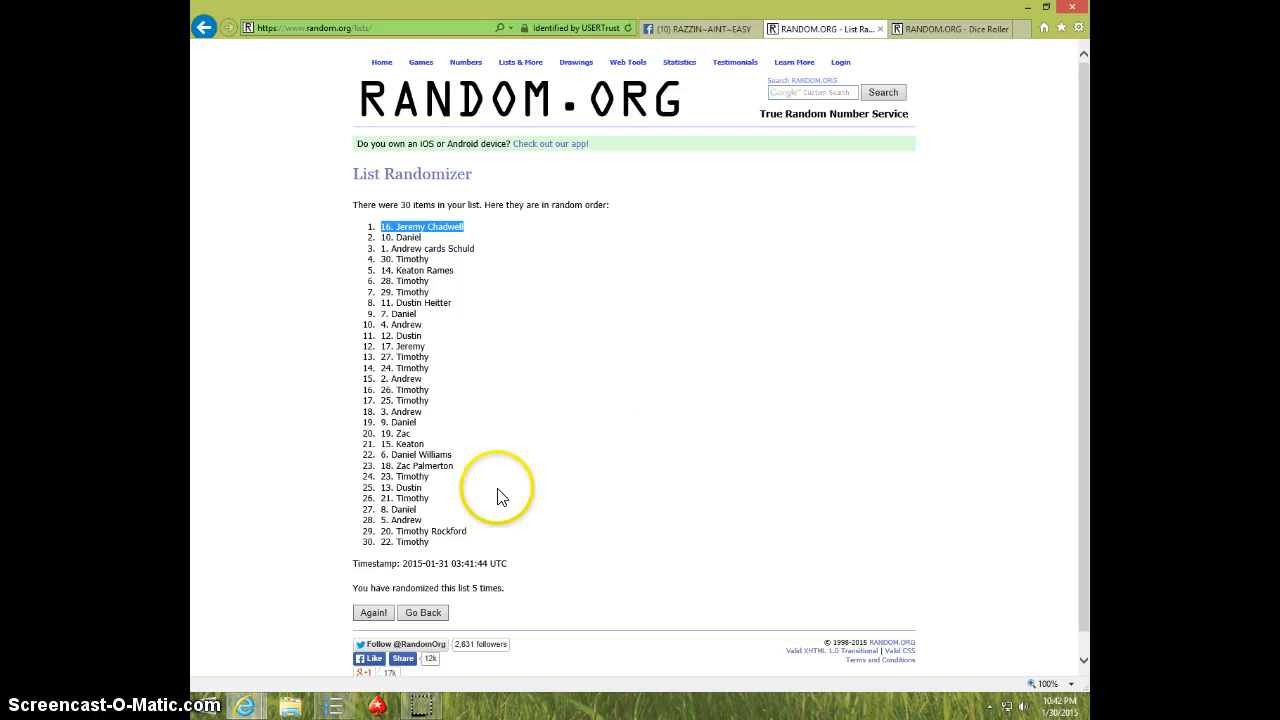
mouse_move(430, 388)
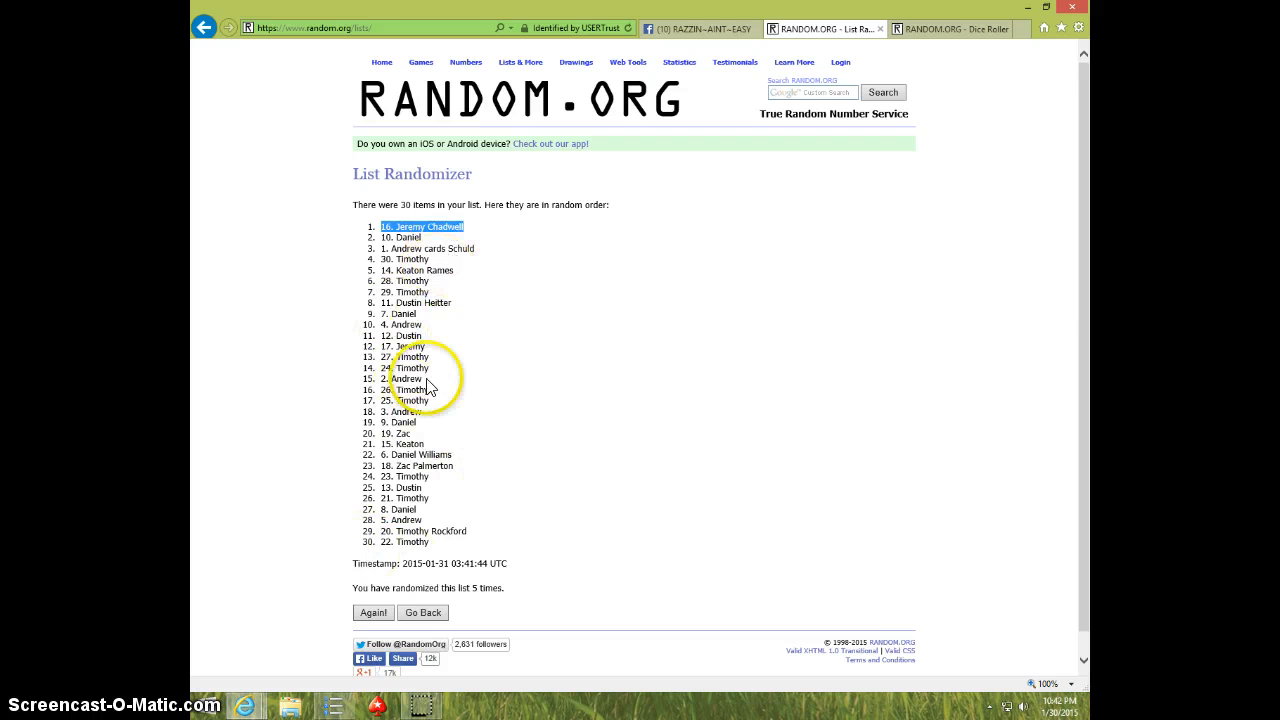
mouse_move(478, 453)
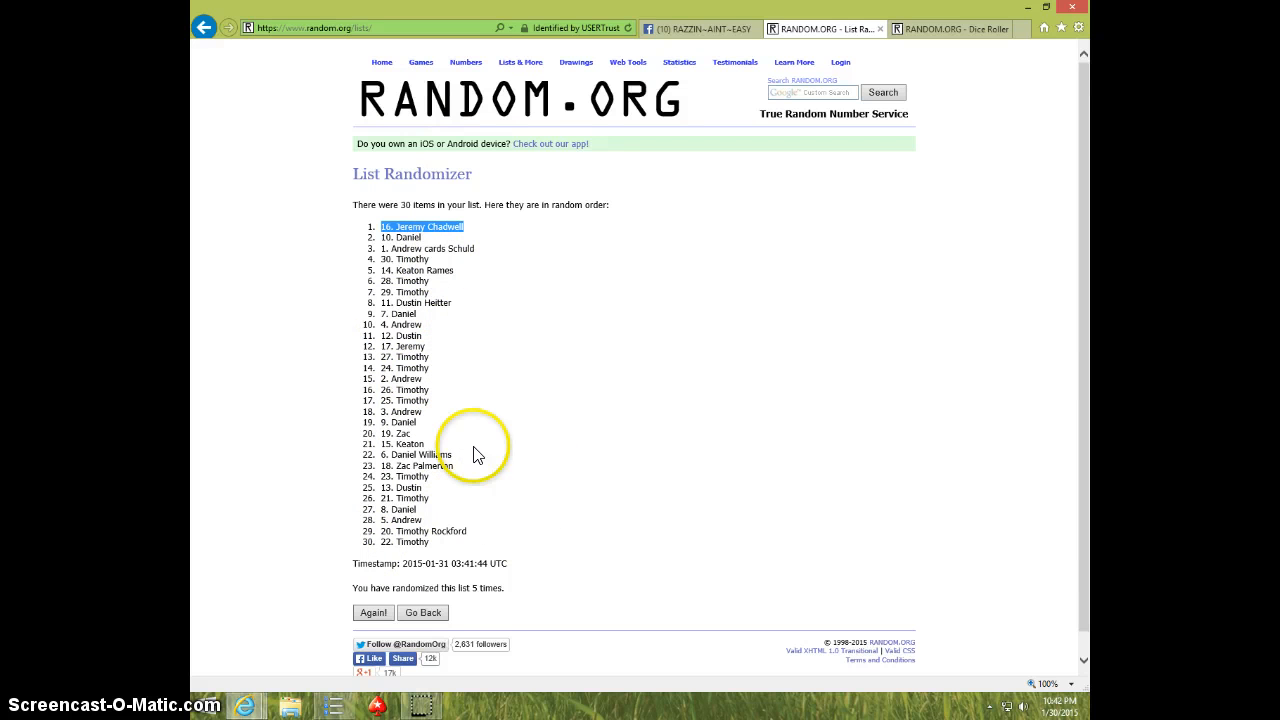
mouse_move(938, 33)
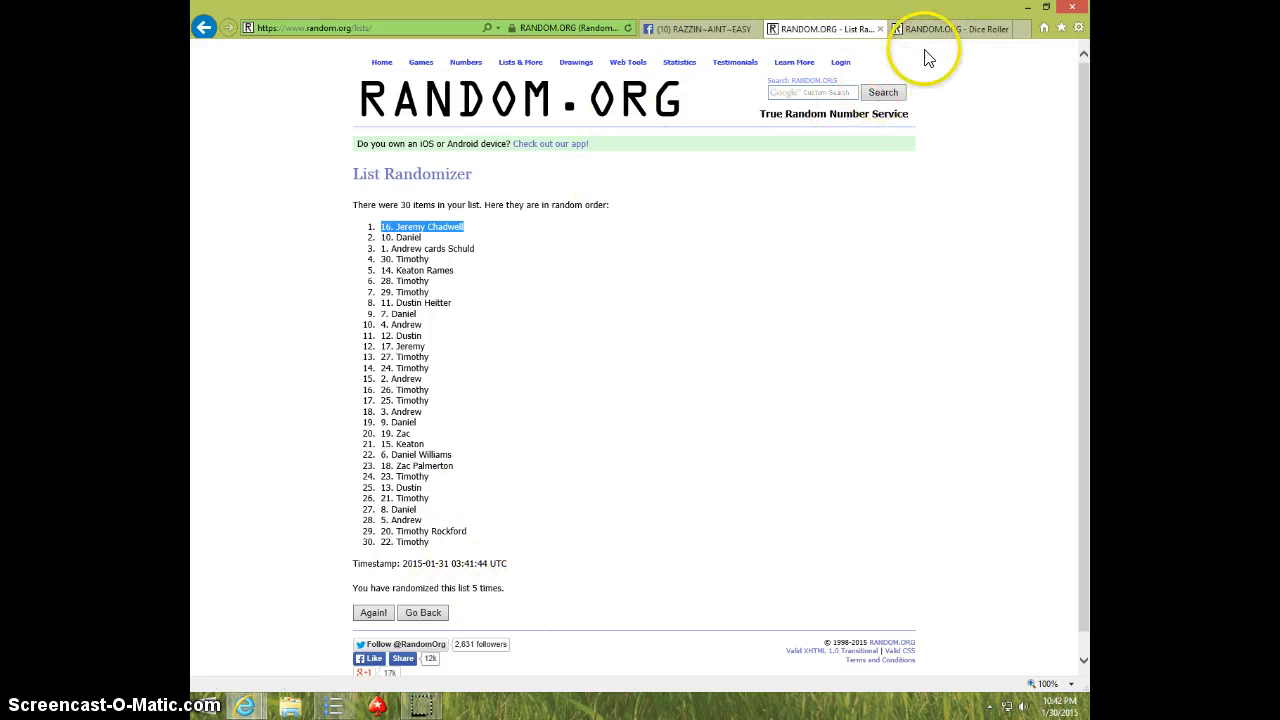
mouse_move(675, 295)
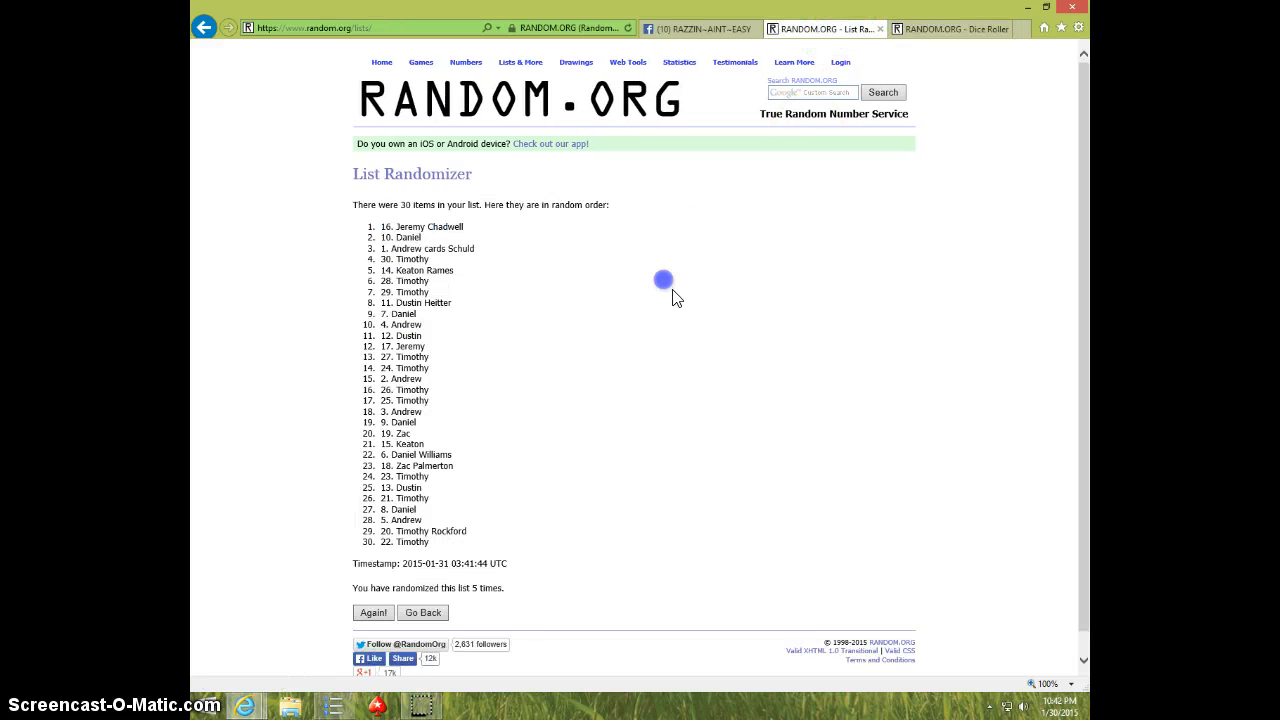
- Check the taskbar clock, then switch back to the Facebook raffle thread tab
click(1058, 706)
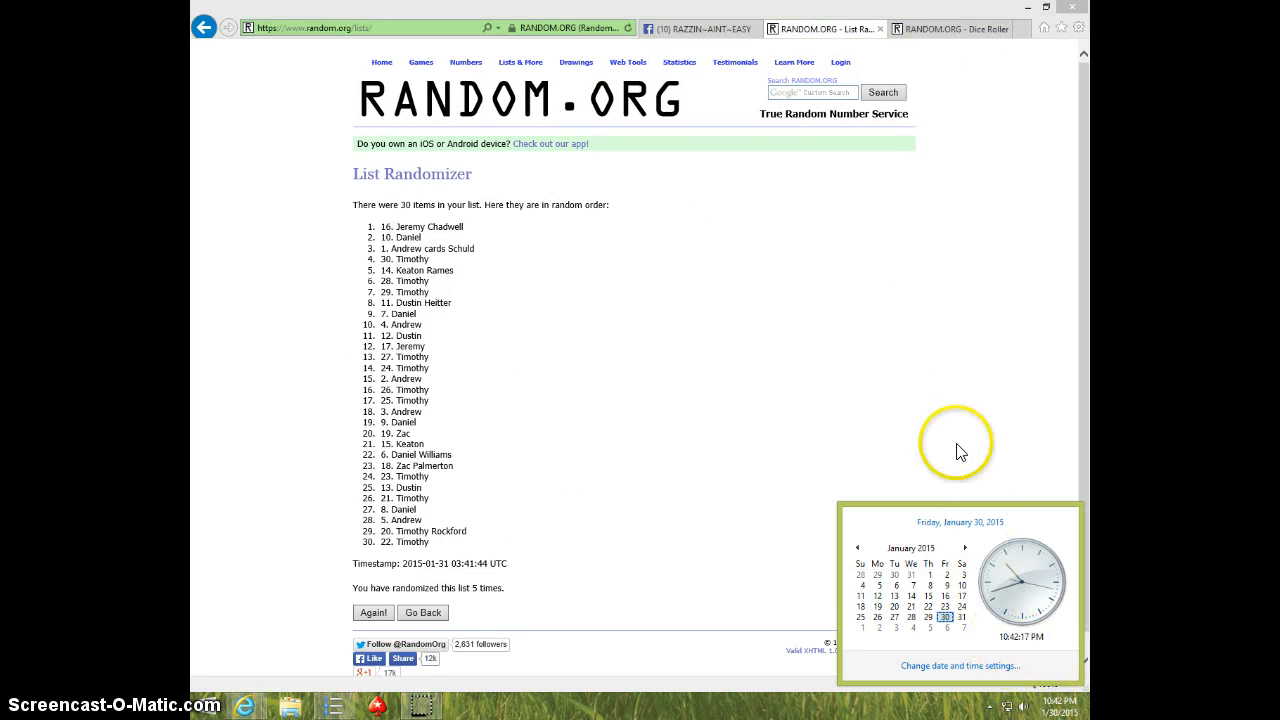
click(697, 28)
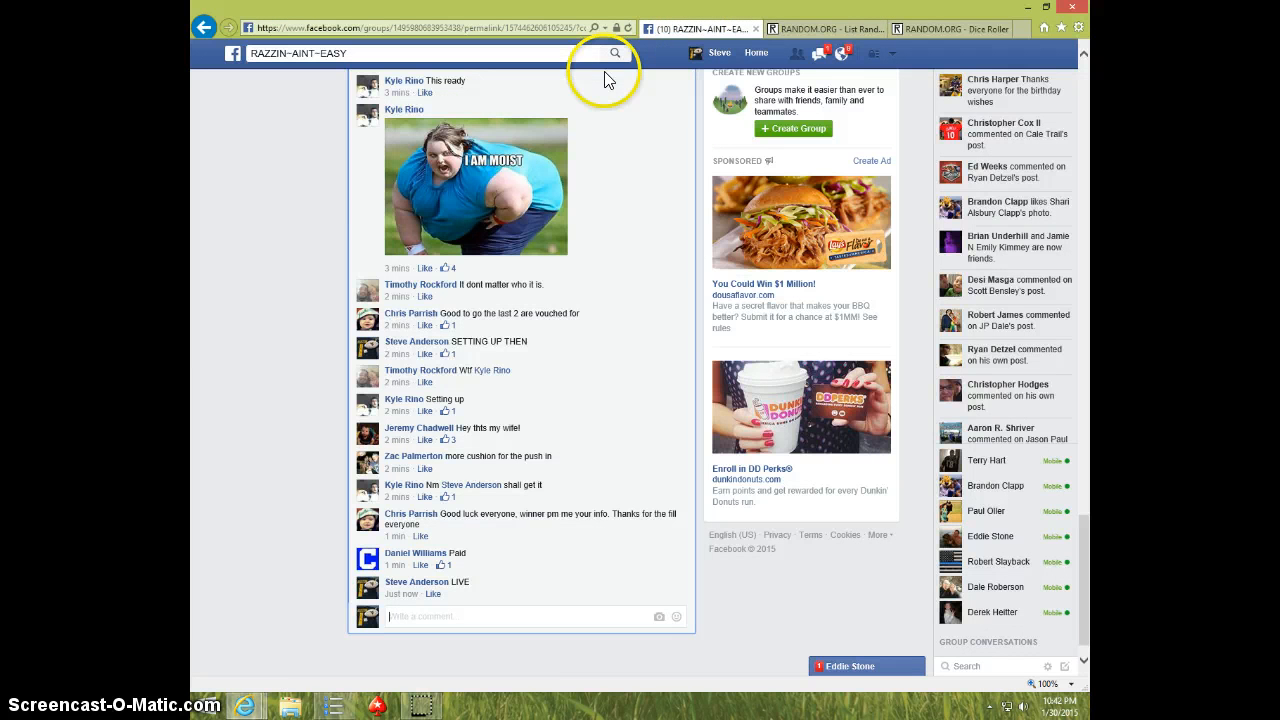
mouse_move(515, 485)
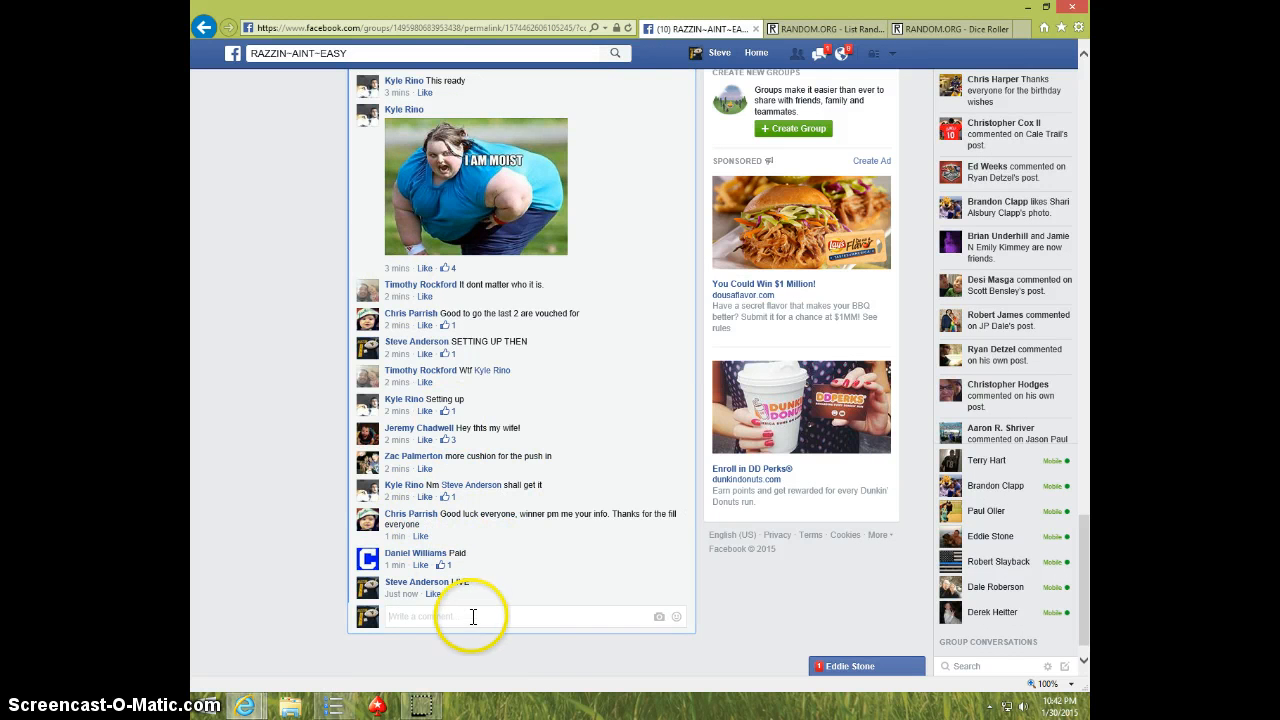
- Comment 'DONE' on the raffle thread to mark the drawing finished
text(DONE)
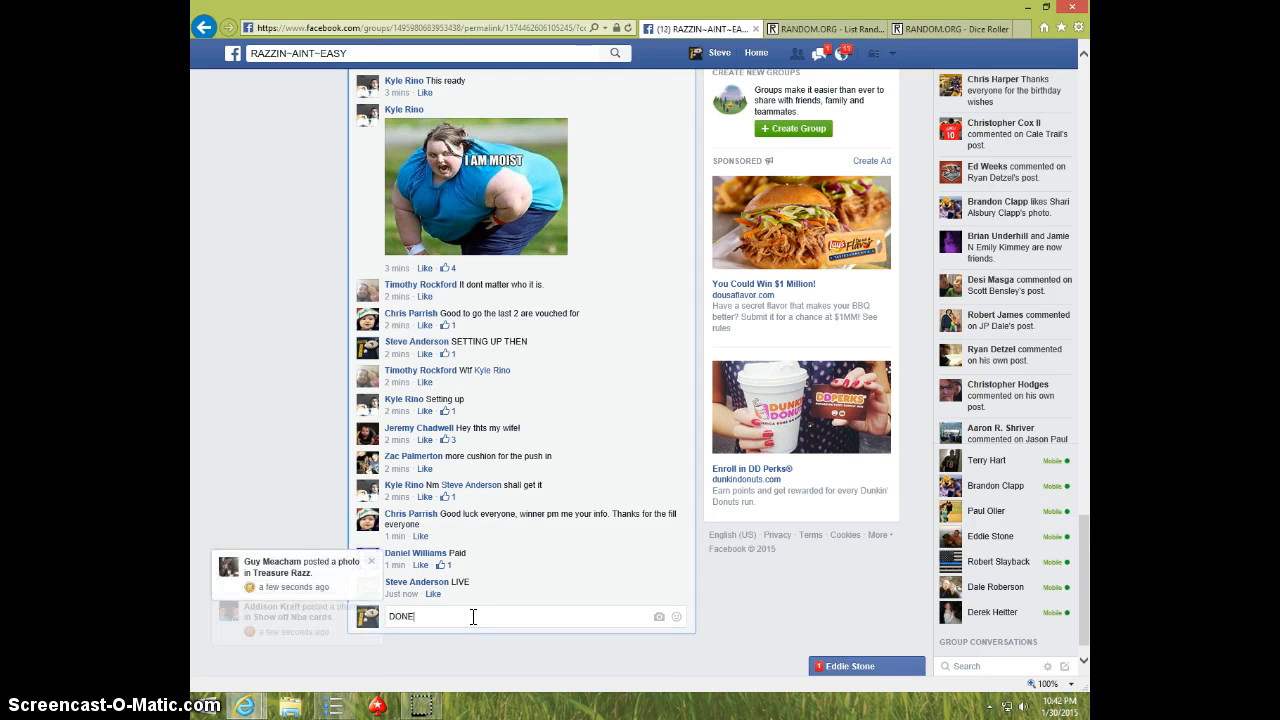
key(Return)
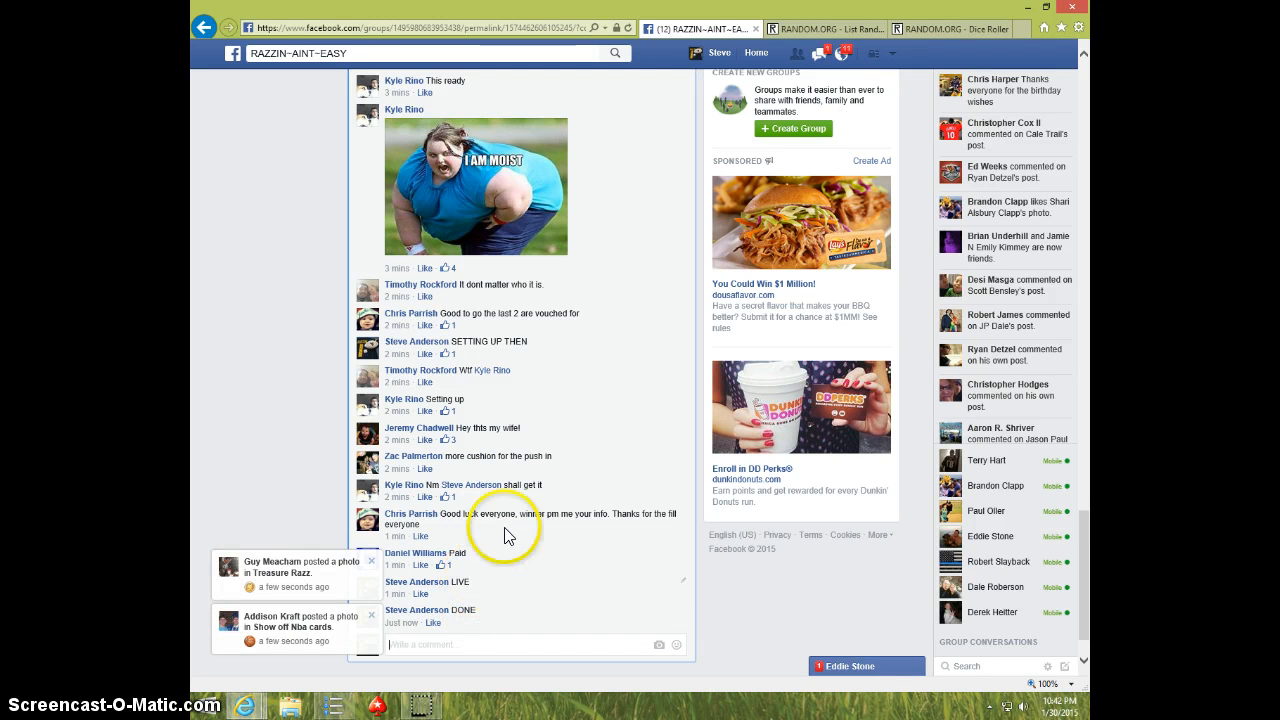